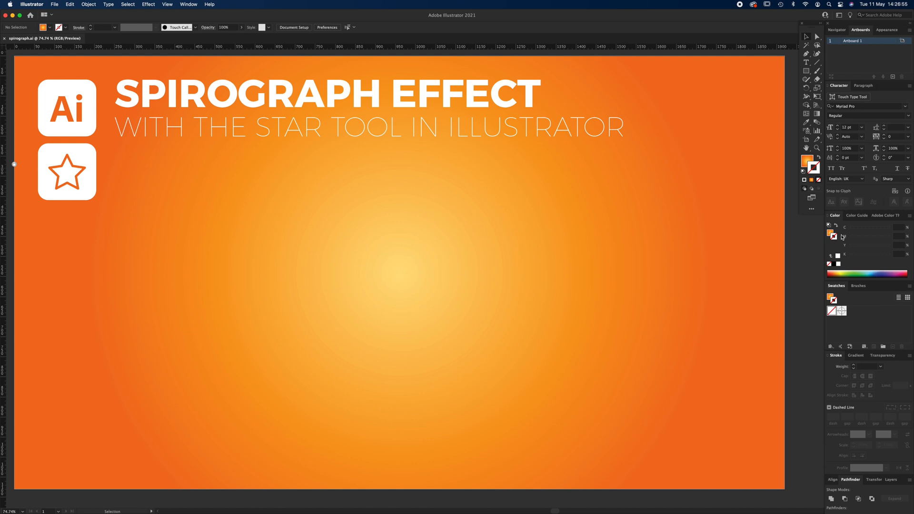
{"action": "mouse_move", "coordinate": [460, 307]}
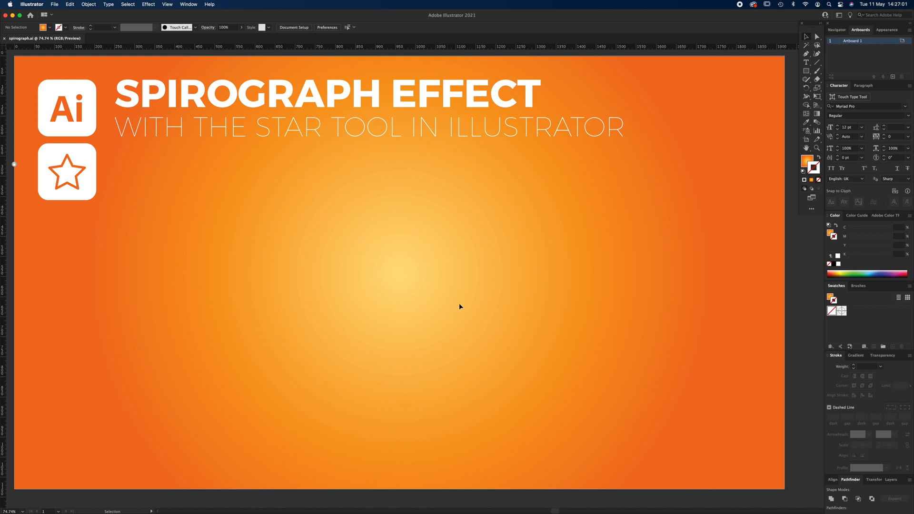
{"action": "mouse_move", "coordinate": [465, 316]}
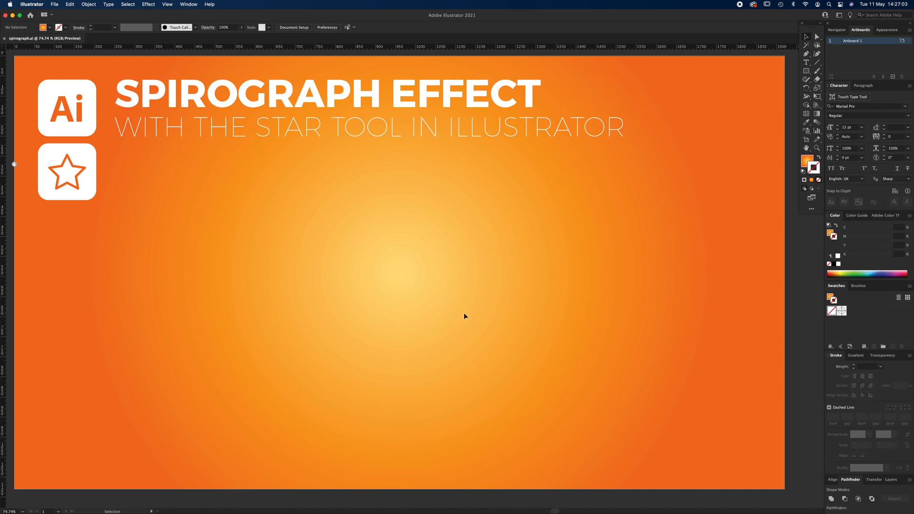
{"action": "mouse_move", "coordinate": [518, 277]}
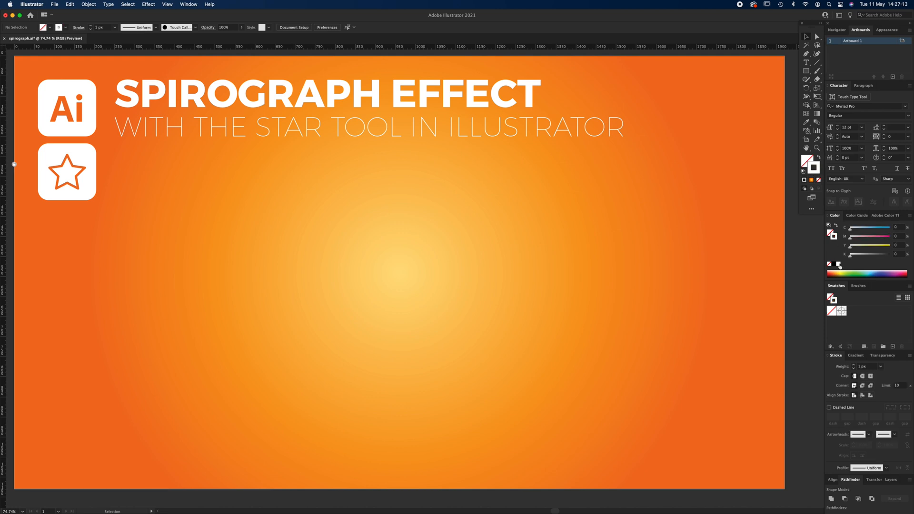
Set the stroke weight for new shapes to 3 px and turn off Snap to Point
{"action": "left_click", "coordinate": [866, 366]}
{"action": "type", "text": "3"}
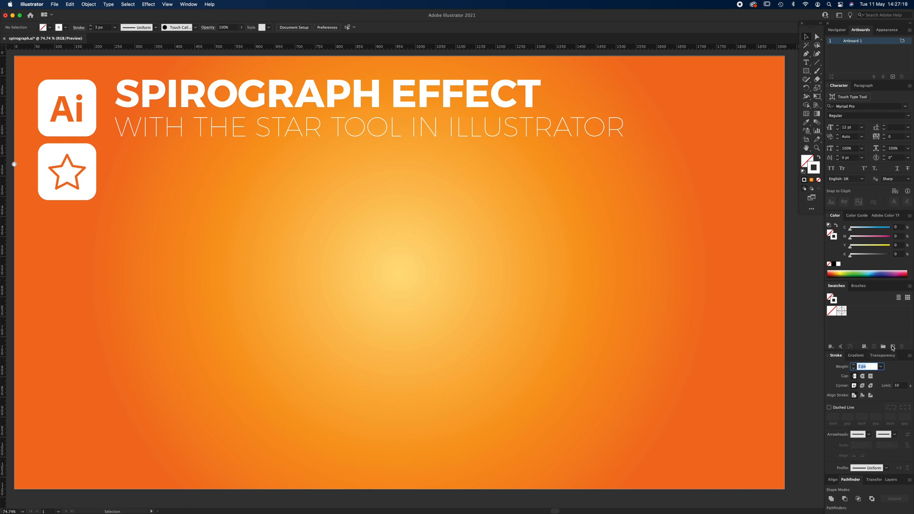
{"action": "left_click", "coordinate": [188, 4]}
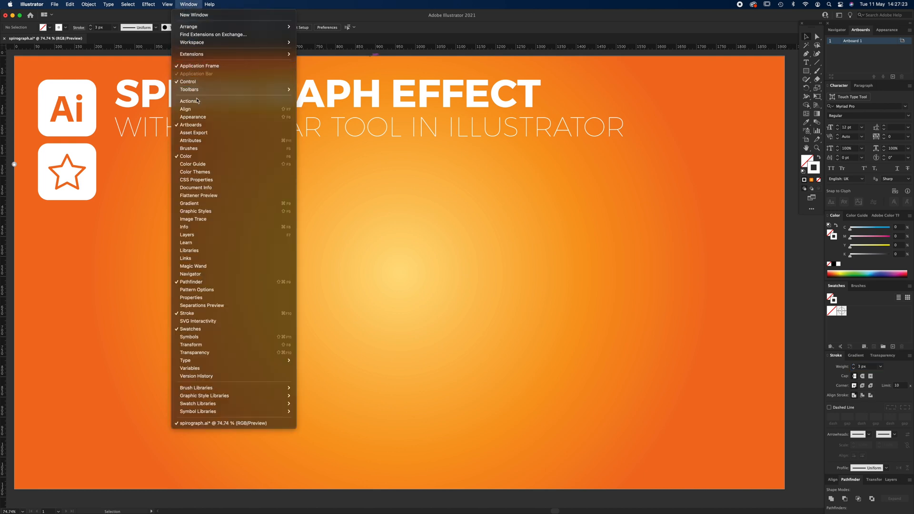
{"action": "mouse_move", "coordinate": [210, 164]}
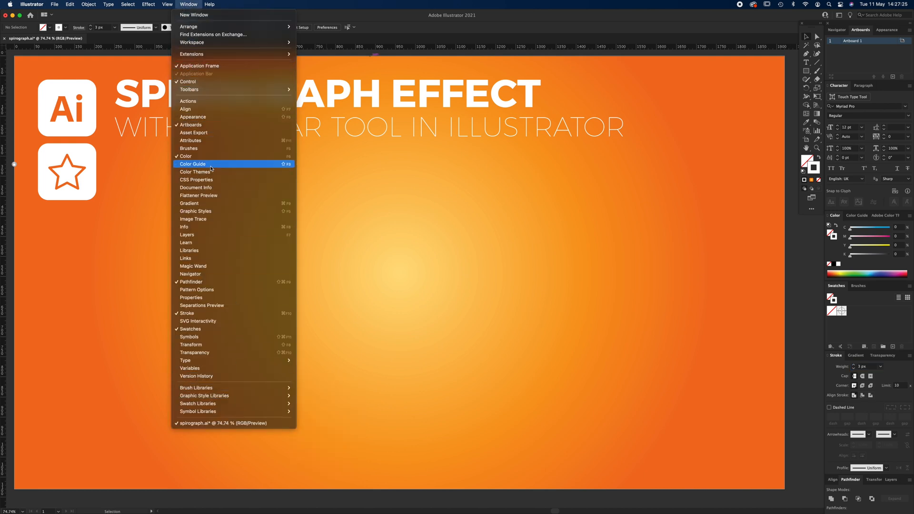
{"action": "left_click", "coordinate": [167, 4]}
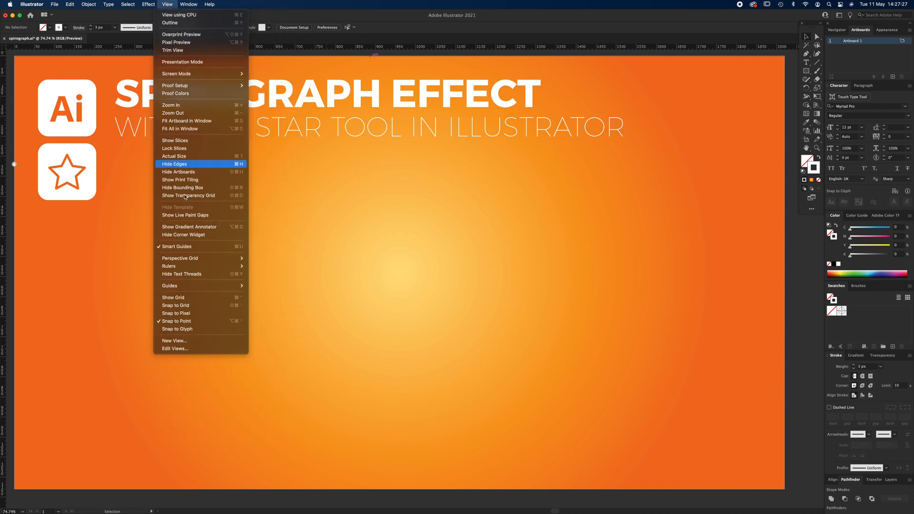
{"action": "mouse_move", "coordinate": [201, 321]}
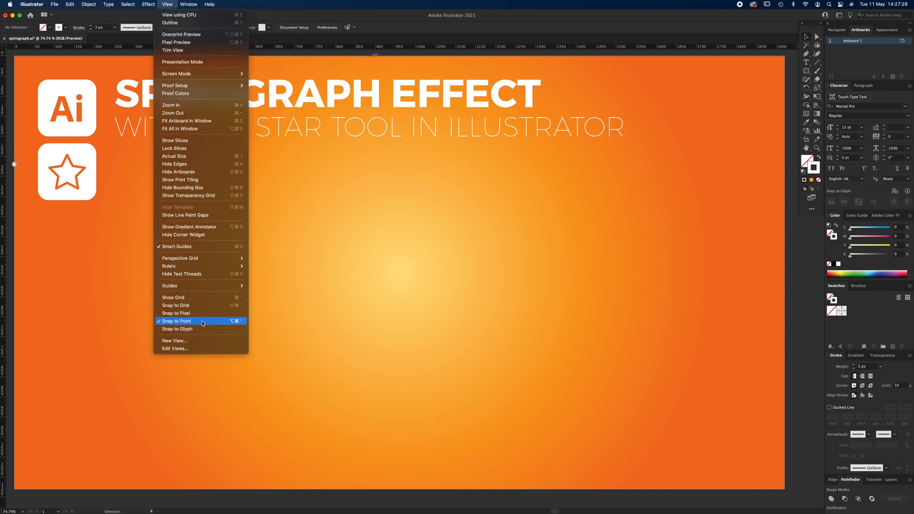
{"action": "left_click", "coordinate": [198, 321]}
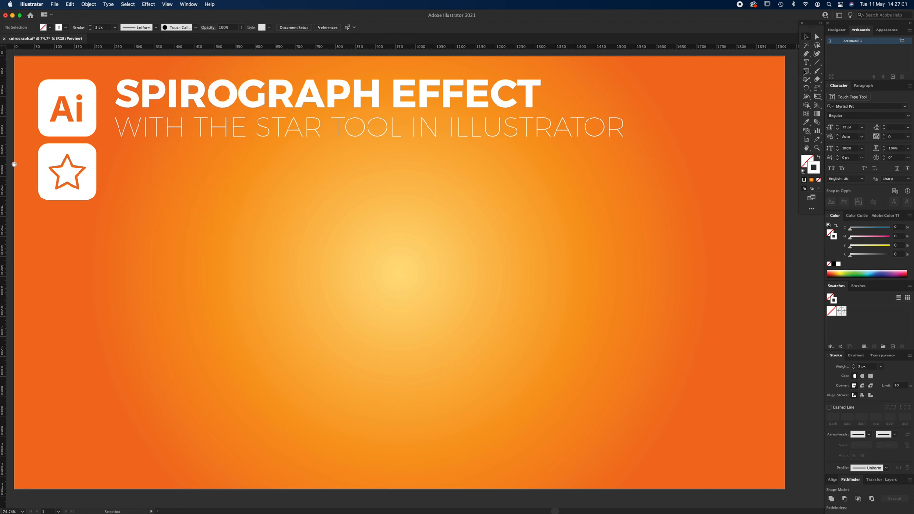
{"action": "mouse_move", "coordinate": [804, 75]}
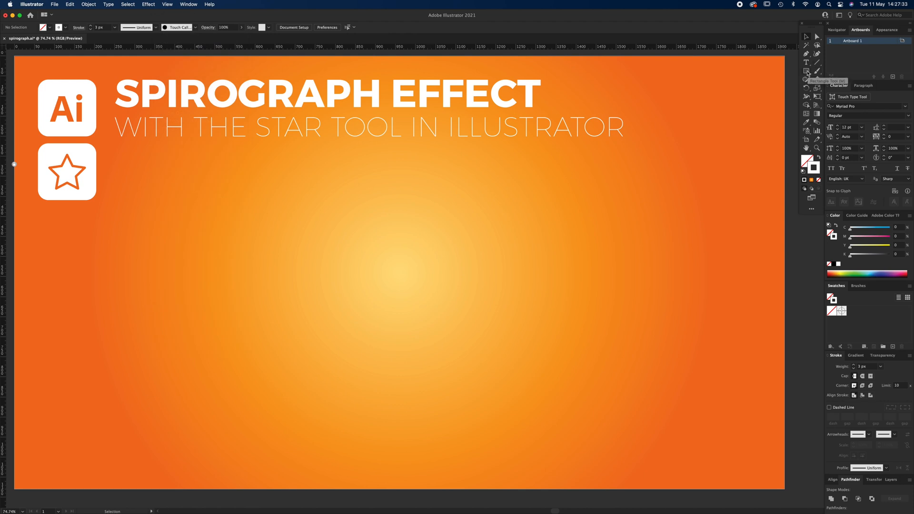
Create a four-point star on the artboard with the Star tool
{"action": "left_click", "coordinate": [806, 70]}
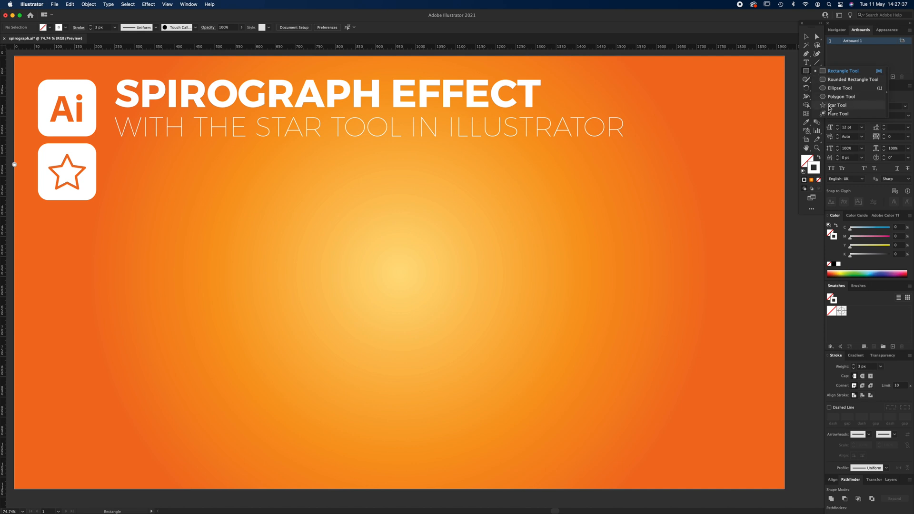
{"action": "left_click", "coordinate": [836, 105]}
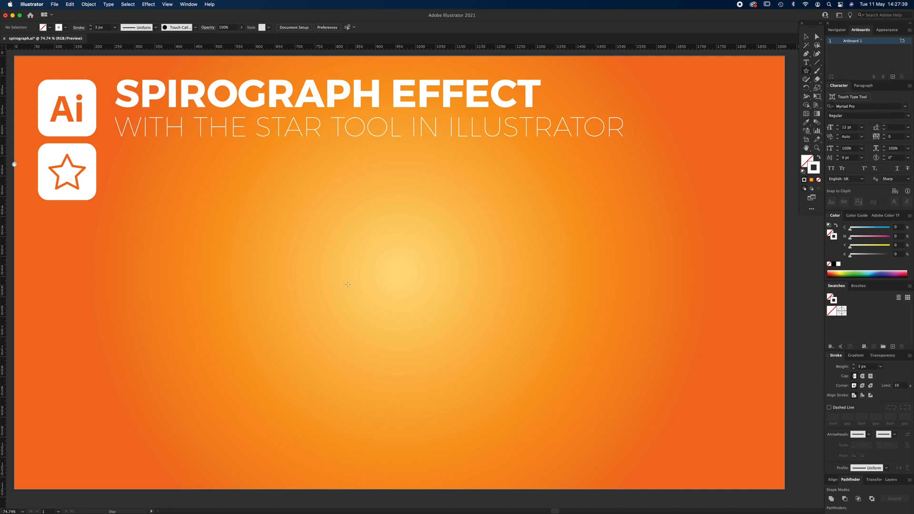
{"action": "left_click", "coordinate": [347, 284]}
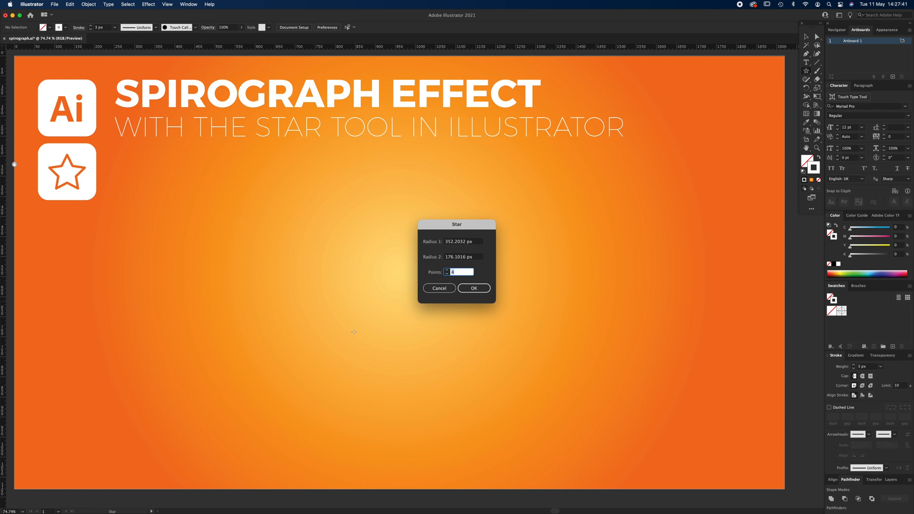
{"action": "mouse_move", "coordinate": [470, 297]}
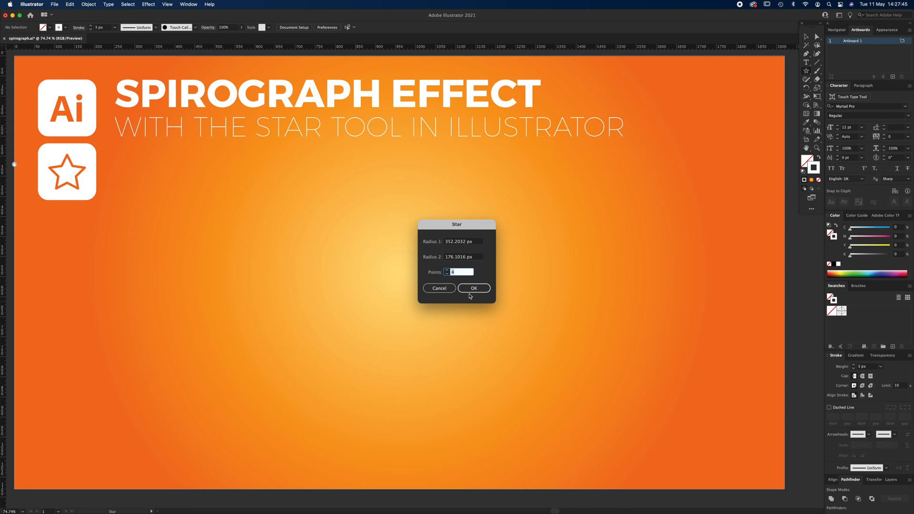
{"action": "left_click", "coordinate": [473, 288]}
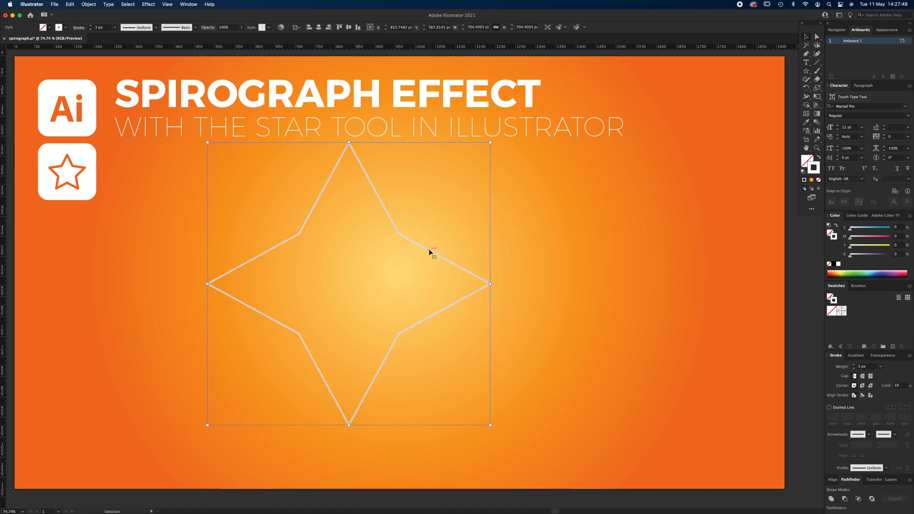
Move the star to the artboard centre, drag a corner widget to round its corners, and select it
{"action": "left_click_drag", "start_coordinate": [428, 252], "coordinate": [467, 265]}
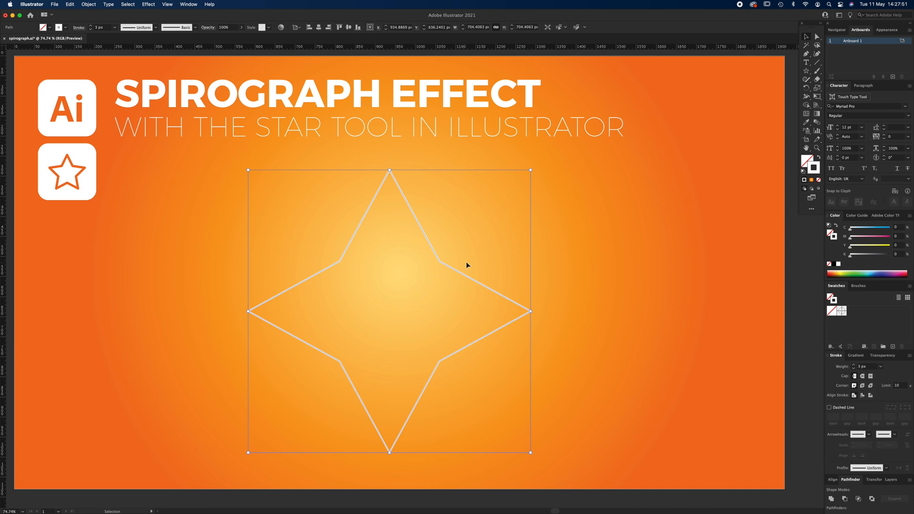
{"action": "left_click", "coordinate": [819, 37]}
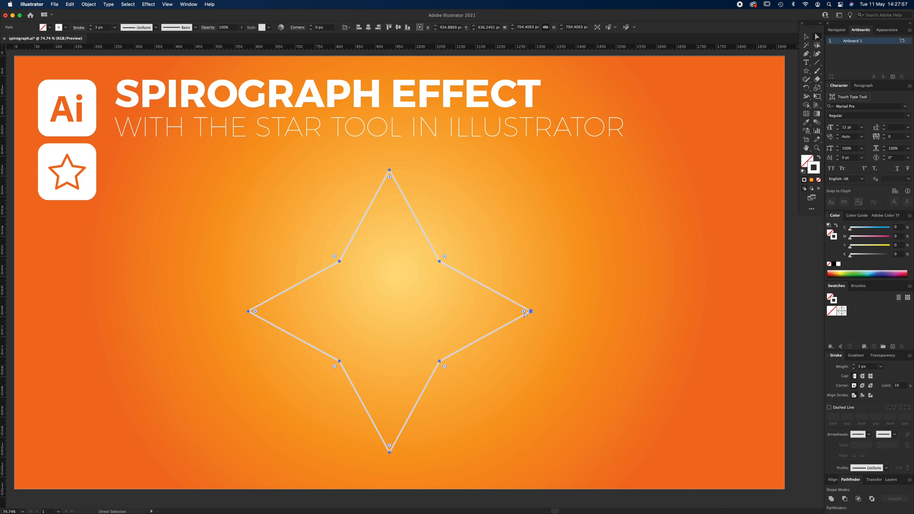
{"action": "left_click_drag", "start_coordinate": [524, 311], "coordinate": [464, 236]}
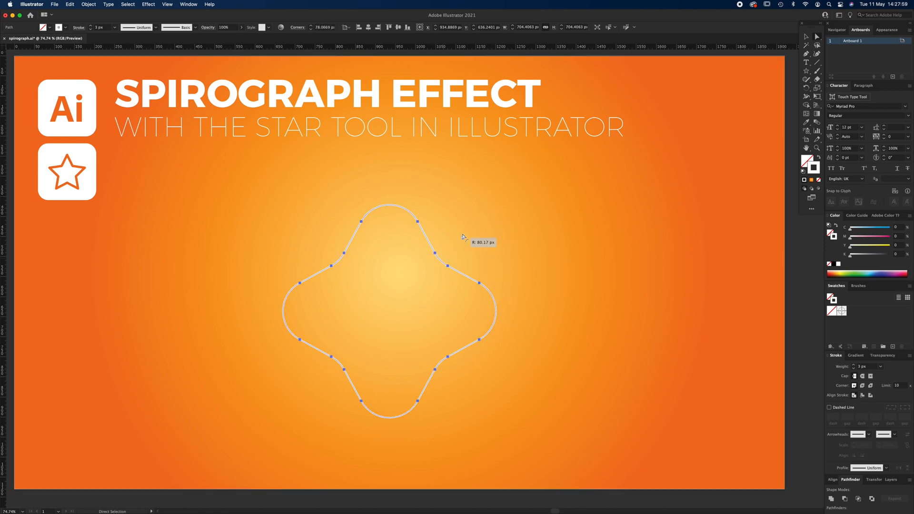
{"action": "left_click_drag", "start_coordinate": [463, 237], "coordinate": [456, 247]}
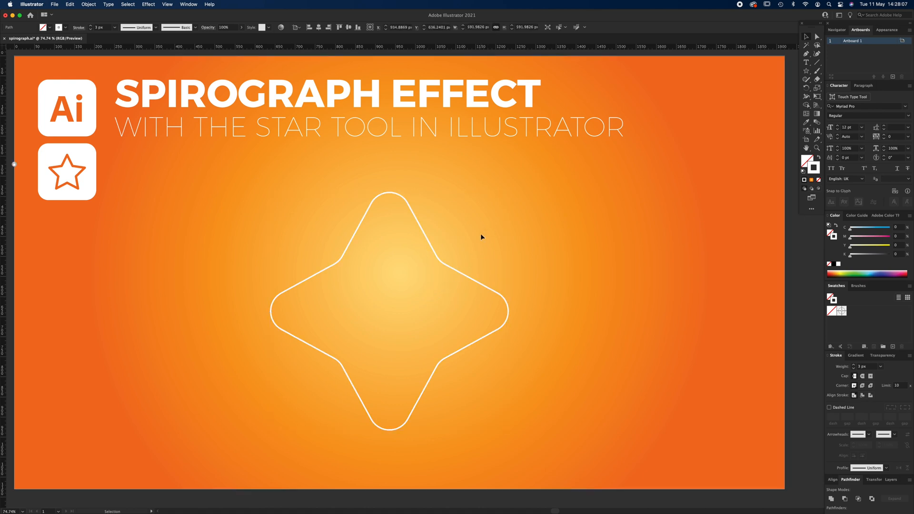
{"action": "left_click", "coordinate": [389, 315]}
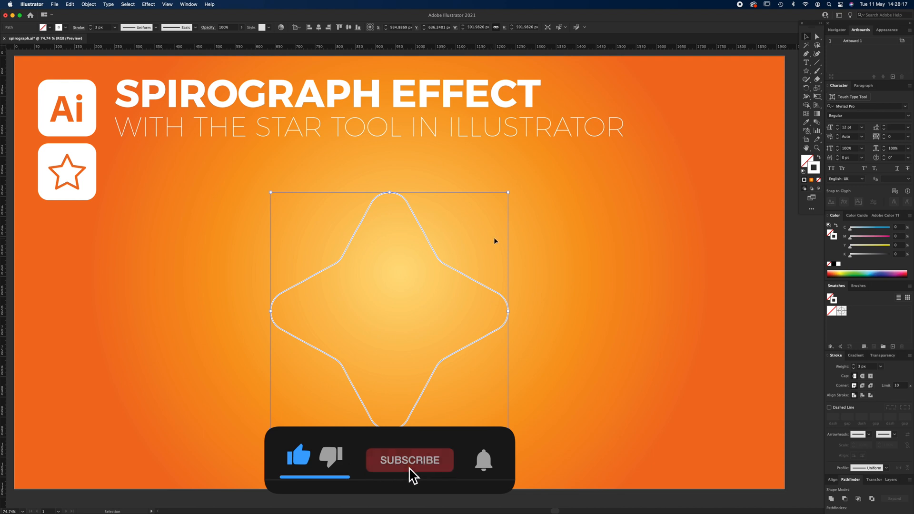
Rotate a copy of the rounded star a few degrees around its centre
{"action": "left_click", "coordinate": [410, 461]}
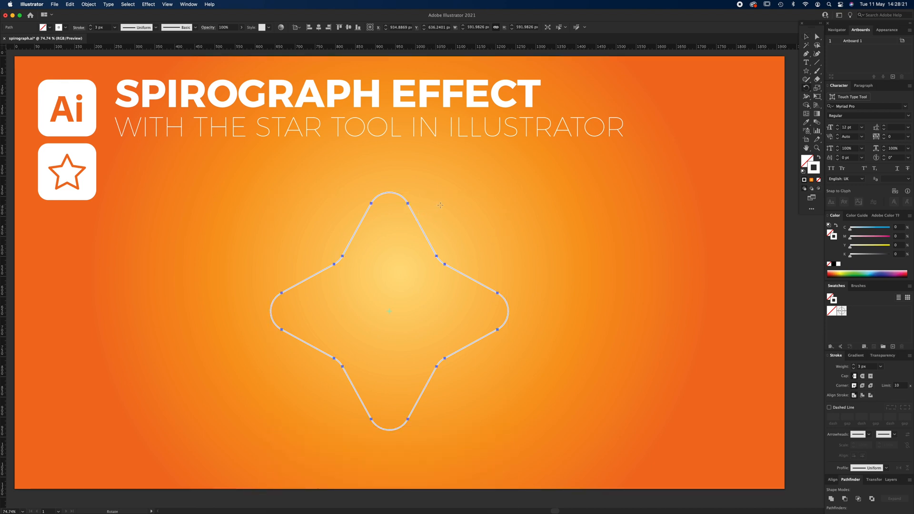
{"action": "mouse_move", "coordinate": [425, 267]}
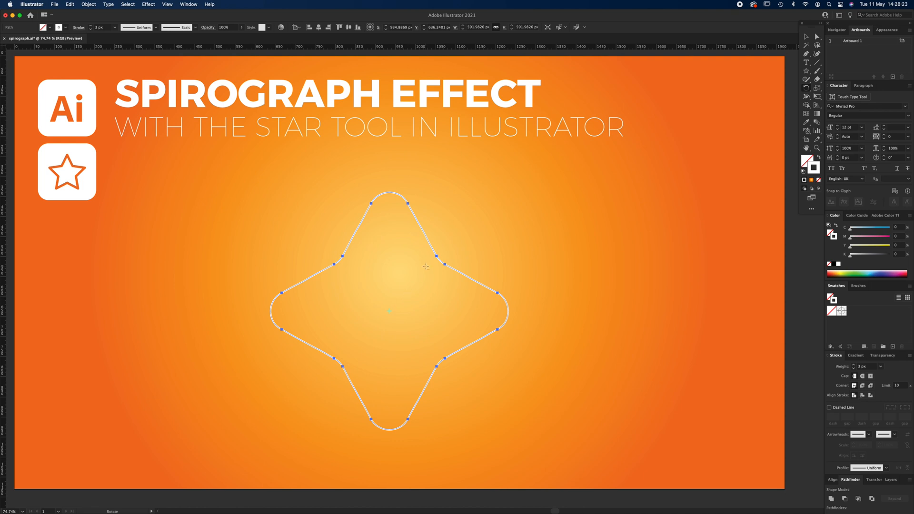
{"action": "mouse_move", "coordinate": [431, 190]}
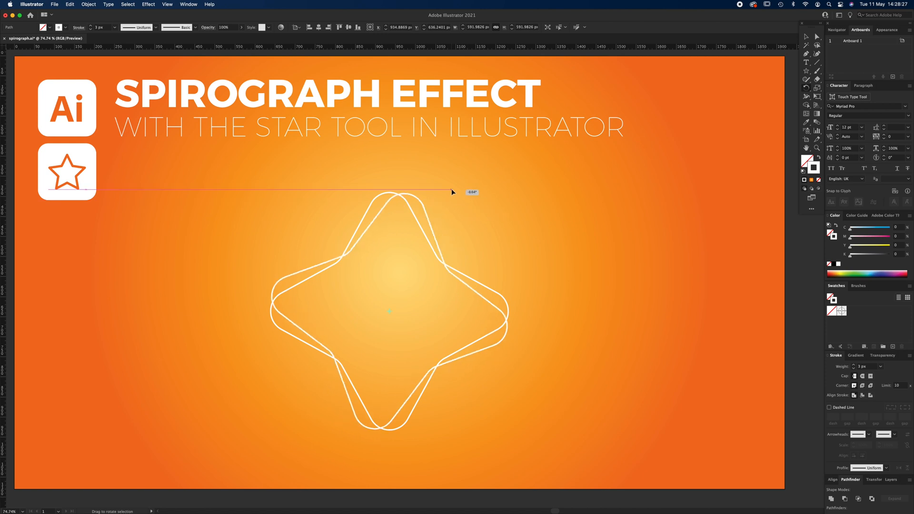
{"action": "left_click_drag", "start_coordinate": [452, 193], "coordinate": [463, 187]}
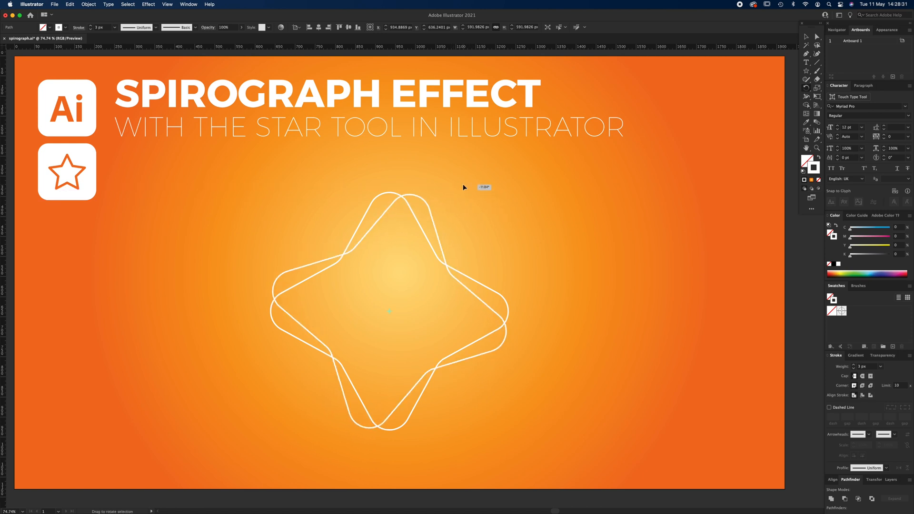
{"action": "left_click_drag", "start_coordinate": [483, 186], "coordinate": [470, 177]}
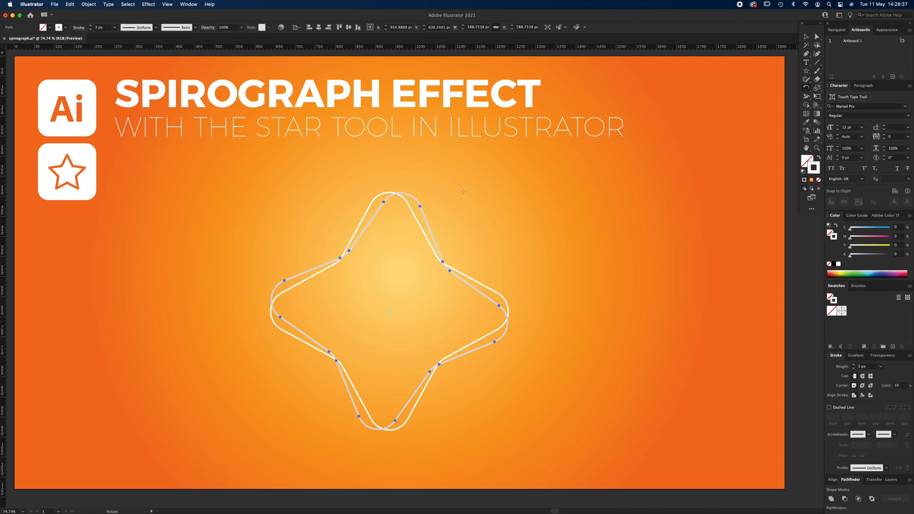
{"action": "mouse_move", "coordinate": [434, 234]}
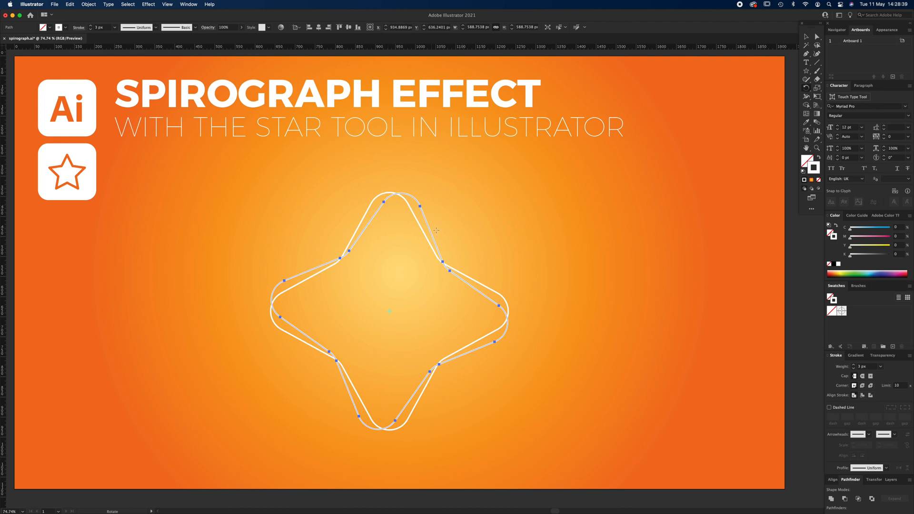
{"action": "mouse_move", "coordinate": [448, 187]}
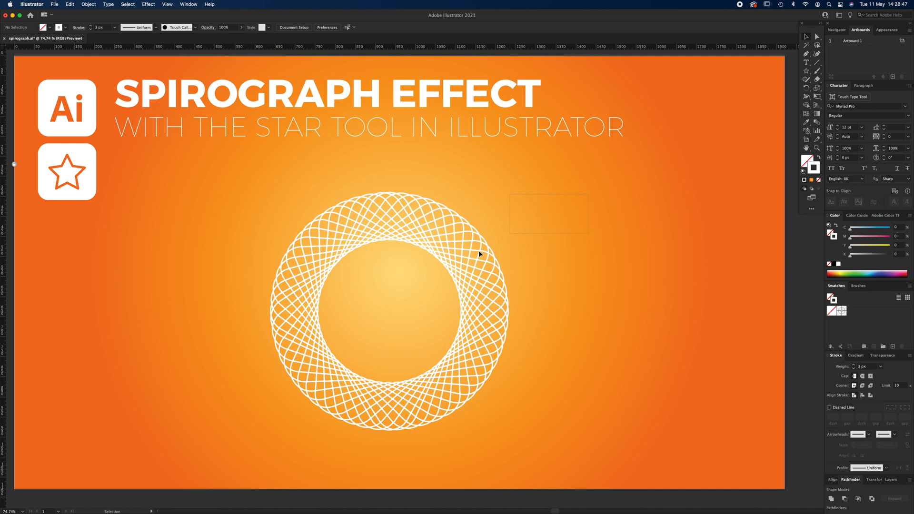
Select the entire spirograph ring with the Selection tool
{"action": "left_click", "coordinate": [481, 255]}
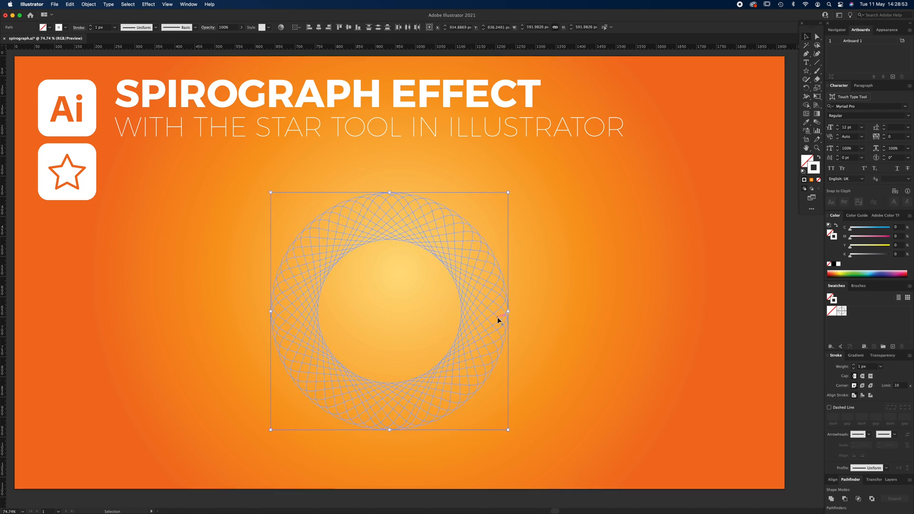
{"action": "mouse_move", "coordinate": [311, 365]}
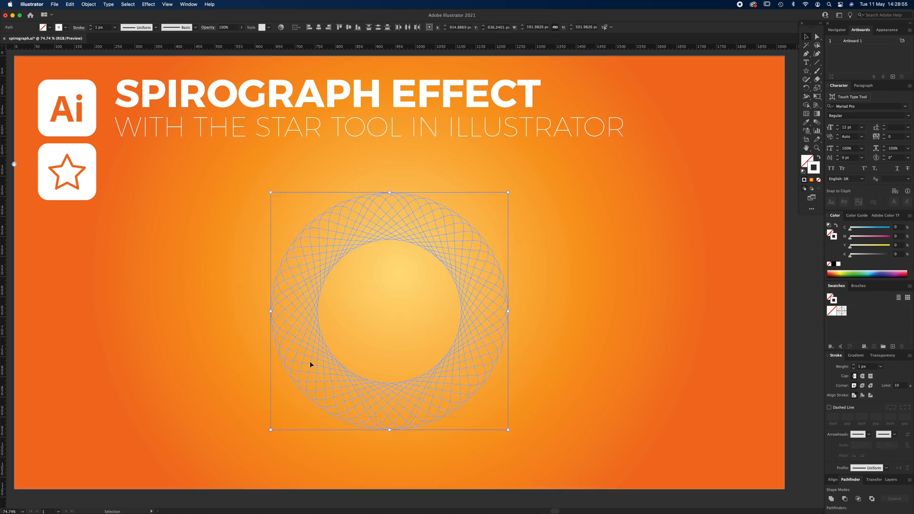
{"action": "mouse_move", "coordinate": [870, 273]}
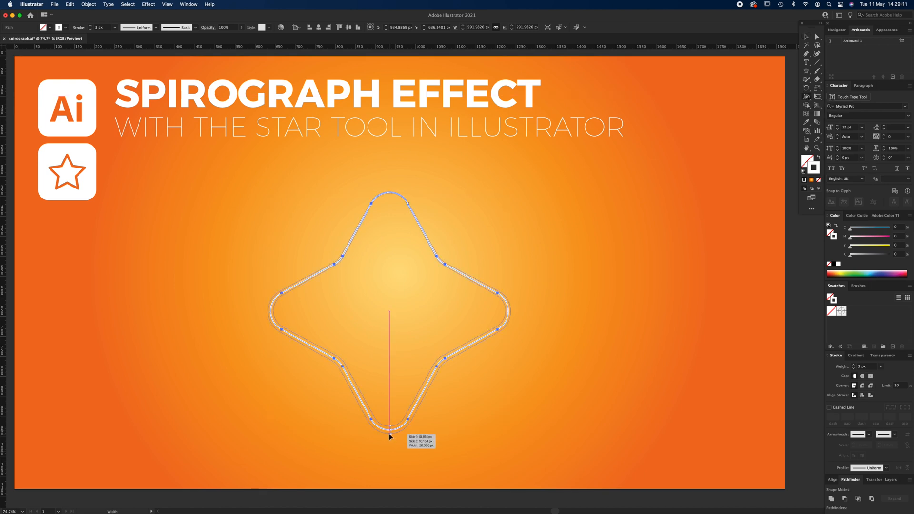
Widen the star's stroke with the Width tool and rotate a copy of it
{"action": "left_click_drag", "start_coordinate": [389, 436], "coordinate": [389, 434]}
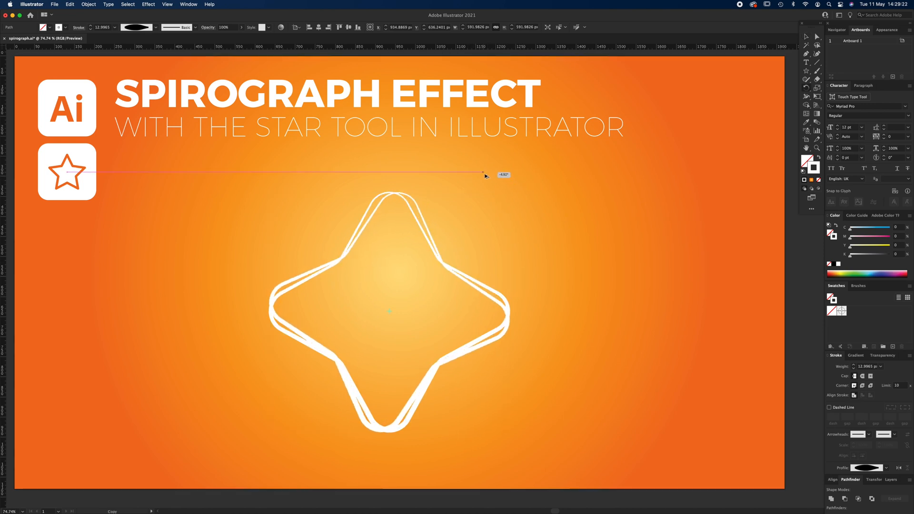
{"action": "left_click_drag", "start_coordinate": [484, 175], "coordinate": [490, 180]}
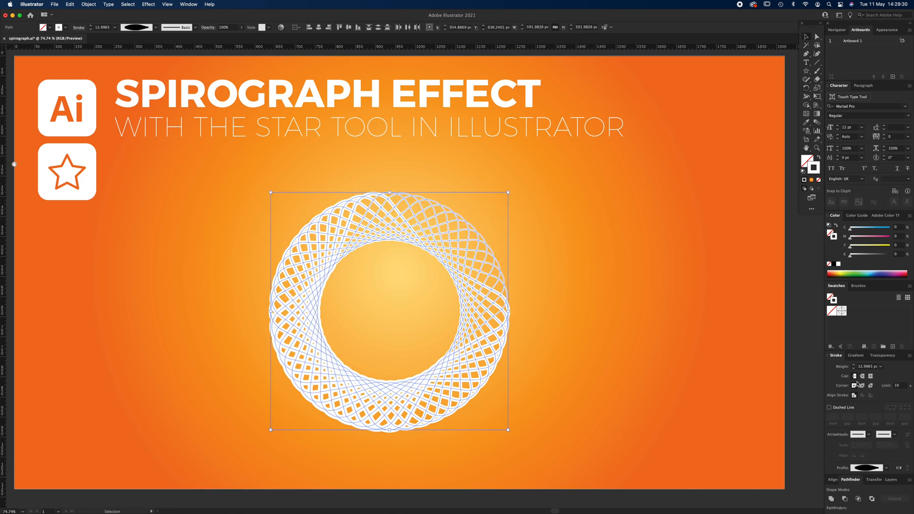
Change the tapered ring's stroke weight to 3 px in the Stroke panel
{"action": "left_click", "coordinate": [868, 367]}
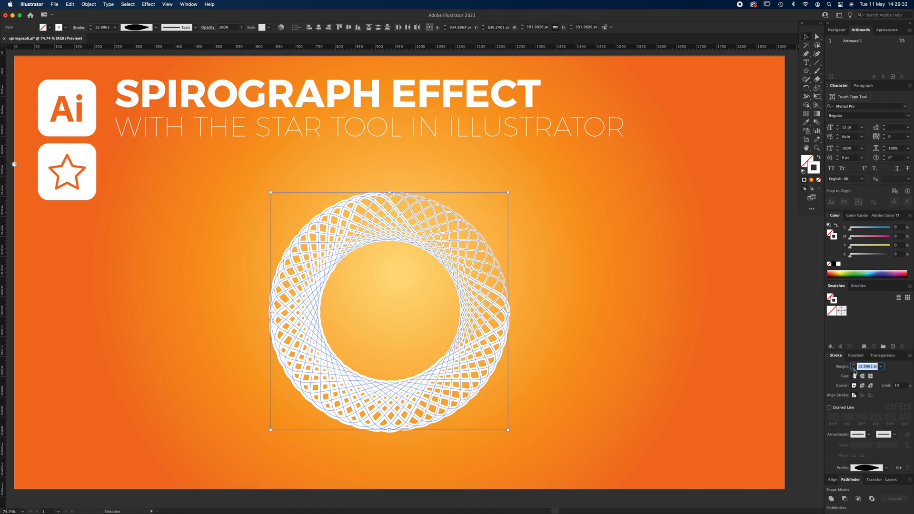
{"action": "type", "text": "7 px"}
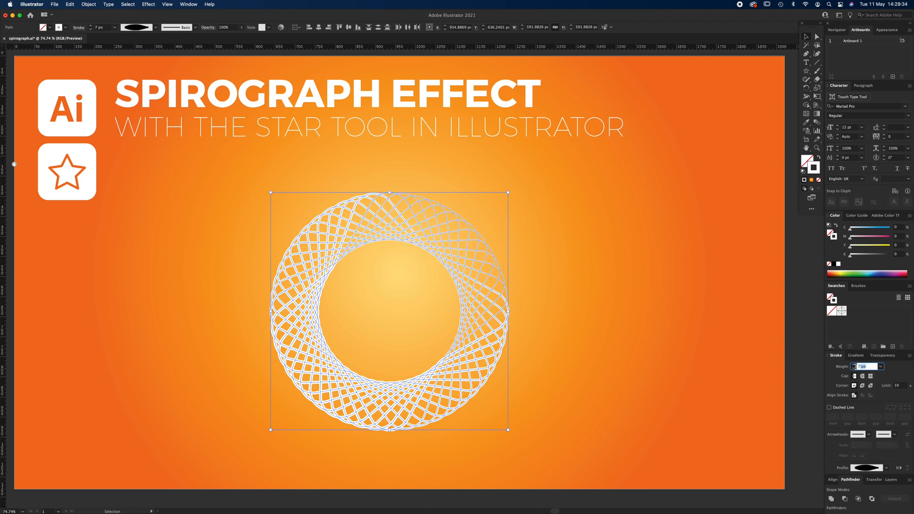
{"action": "type", "text": "3 px"}
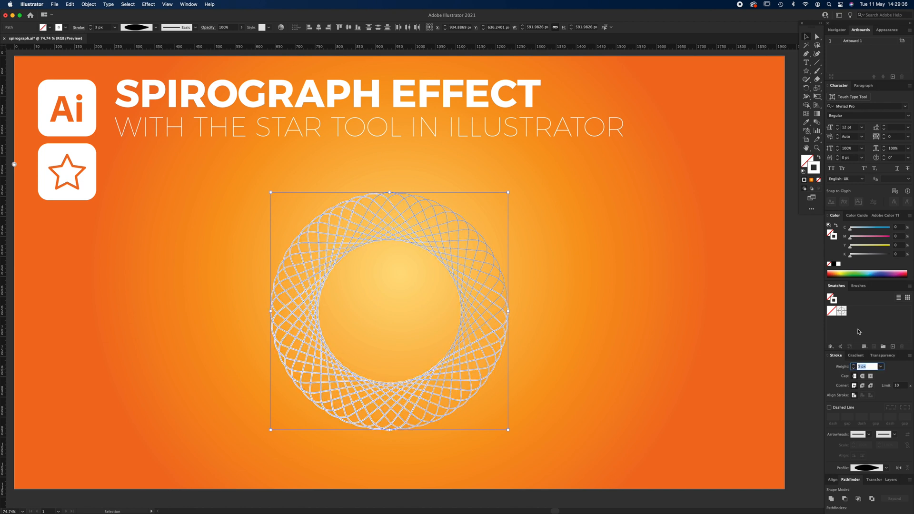
{"action": "left_click", "coordinate": [658, 302]}
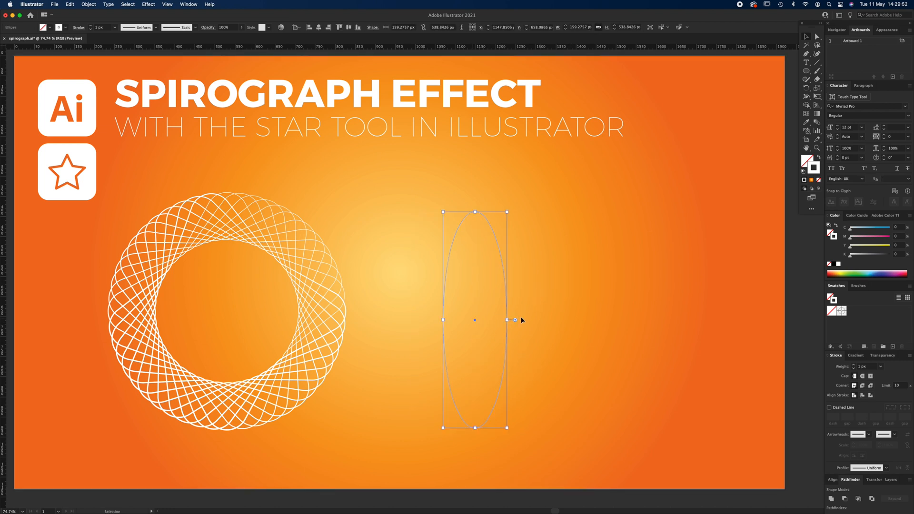
{"action": "mouse_move", "coordinate": [558, 282]}
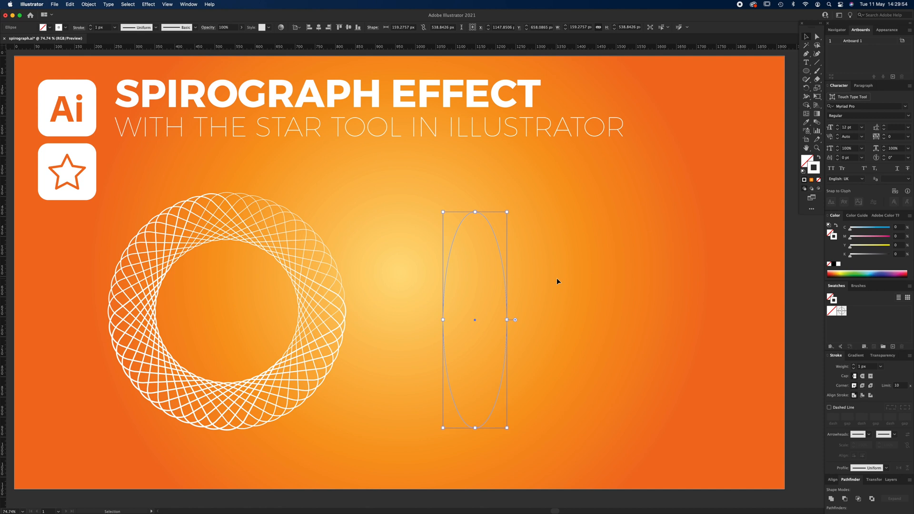
{"action": "mouse_move", "coordinate": [580, 260]}
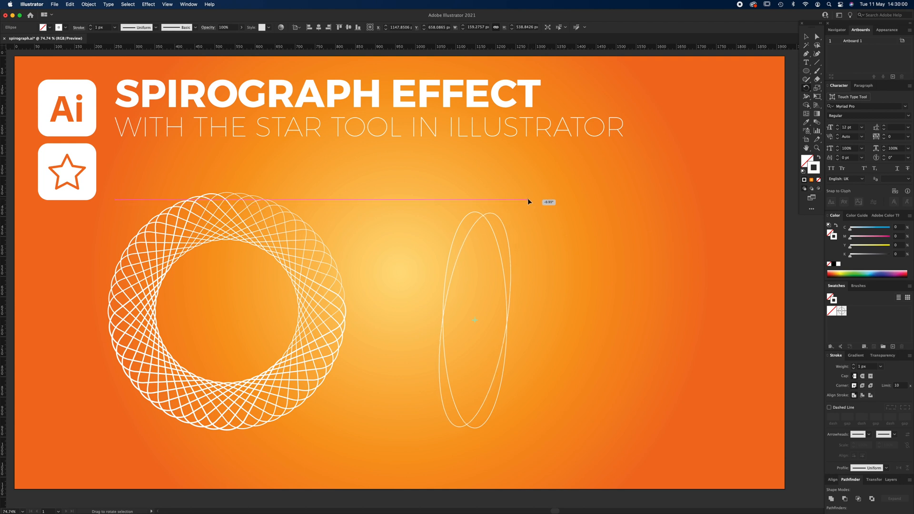
Rotate a copy of the tall ellipse a few degrees around its centre
{"action": "left_click_drag", "start_coordinate": [528, 202], "coordinate": [526, 199]}
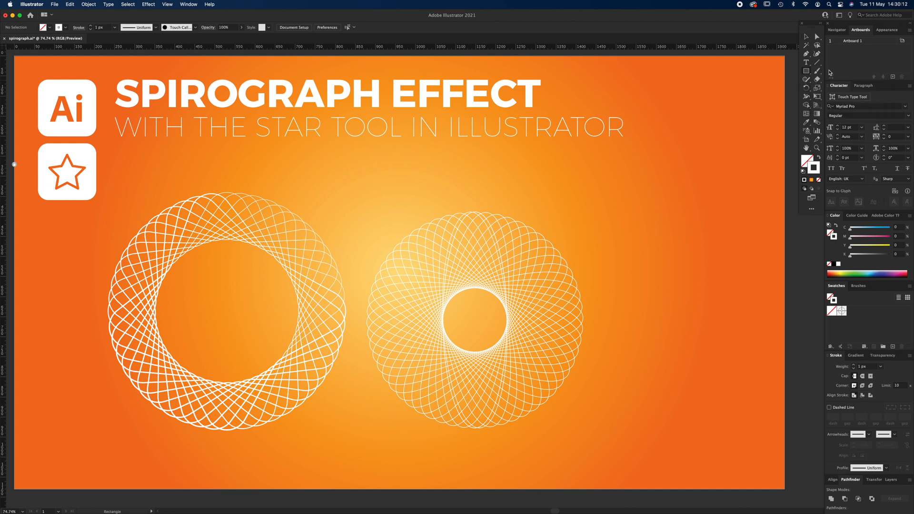
Draw a tall thin rectangle at the right and rotate a copy a few degrees
{"action": "left_click_drag", "start_coordinate": [657, 212], "coordinate": [686, 371]}
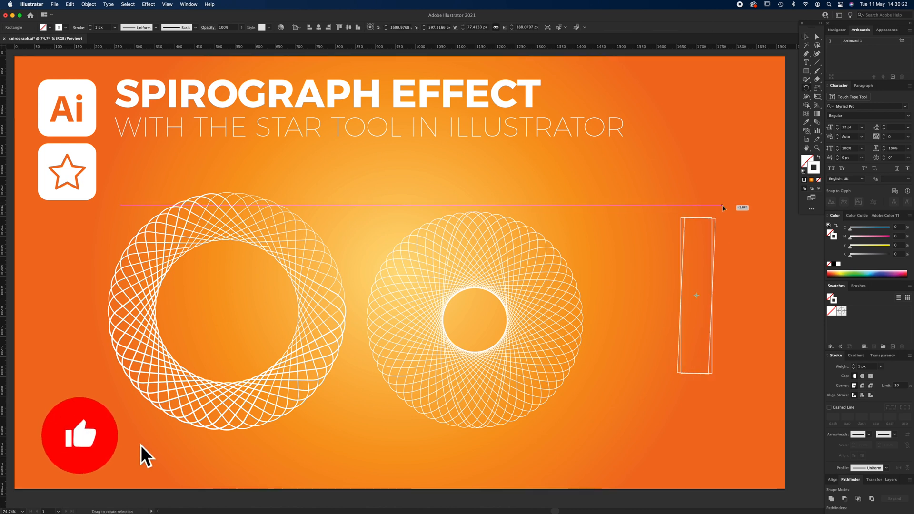
{"action": "left_click_drag", "start_coordinate": [723, 208], "coordinate": [732, 214]}
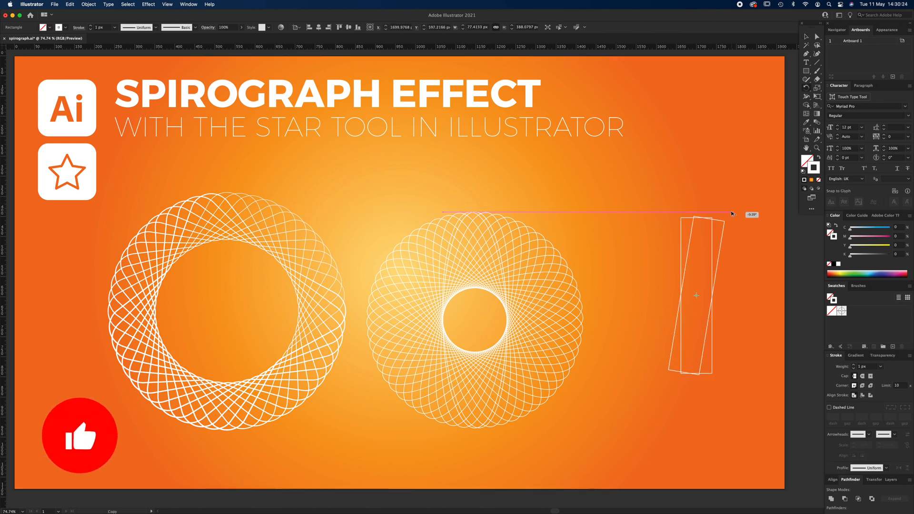